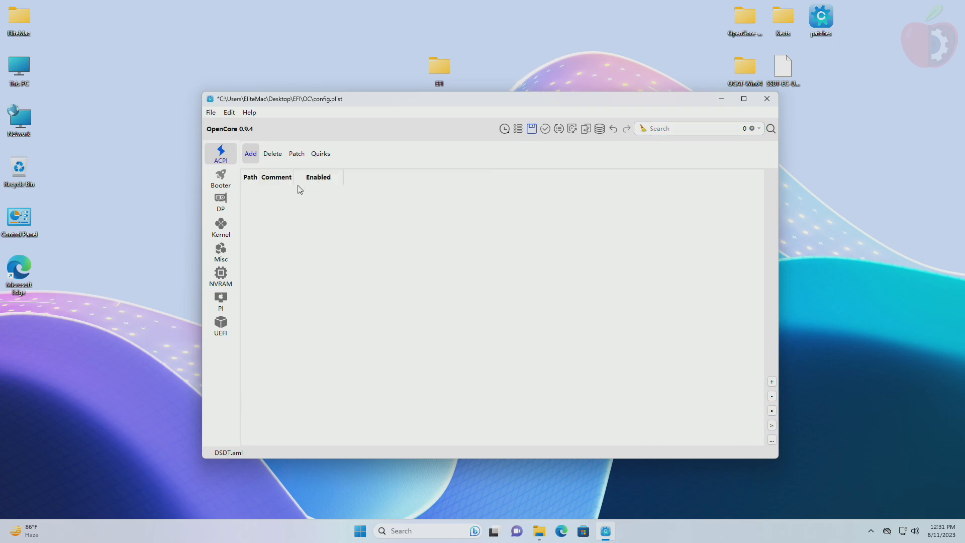
Step: Add SSDT-EC-USBX-DESKTOP.aml to the ACPI Add list as an enabled table
{"action": "left_click", "coordinate": [250, 153]}
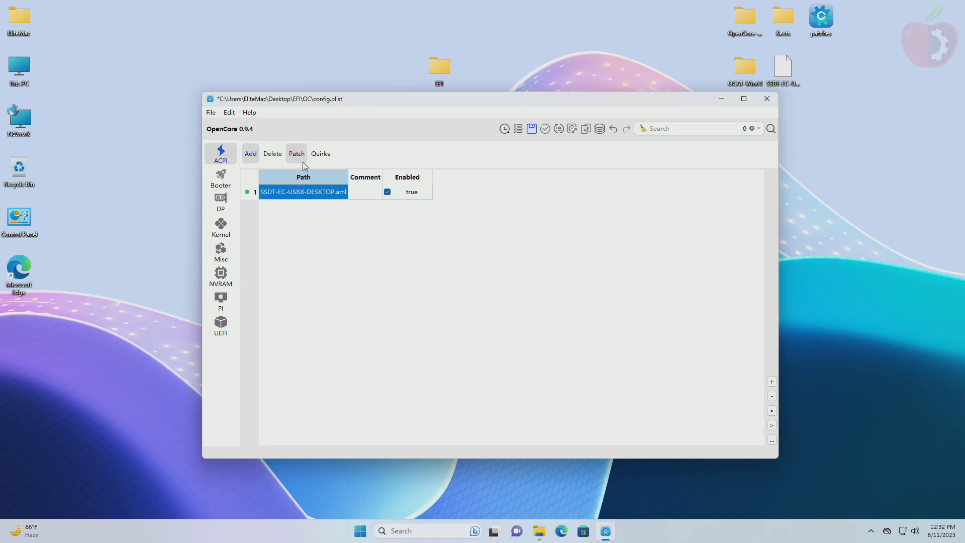
{"action": "left_click", "coordinate": [250, 153]}
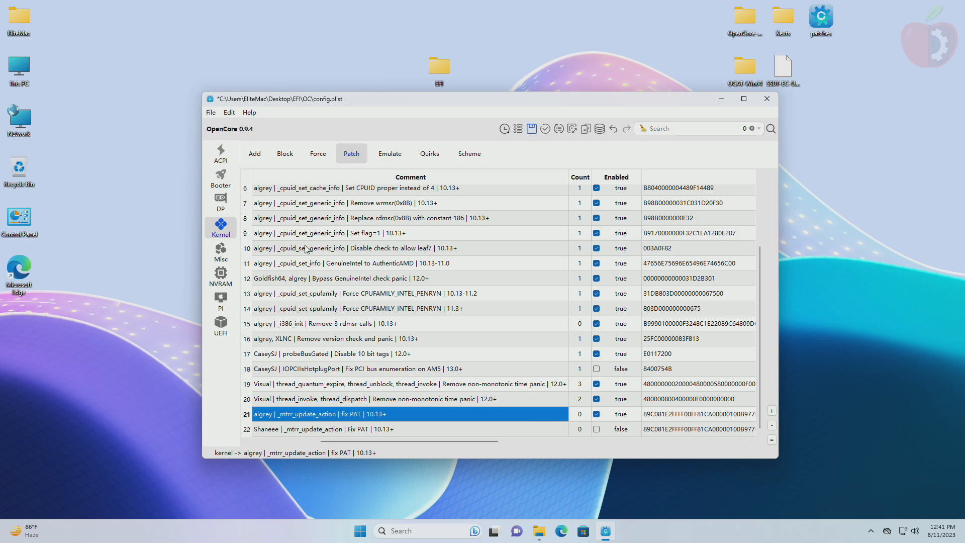
Step: Add the AMD Vanilla Ryzen patch entries to the Kernel Patch list
{"action": "left_click", "coordinate": [219, 275]}
{"action": "type", "text": "67000000"}
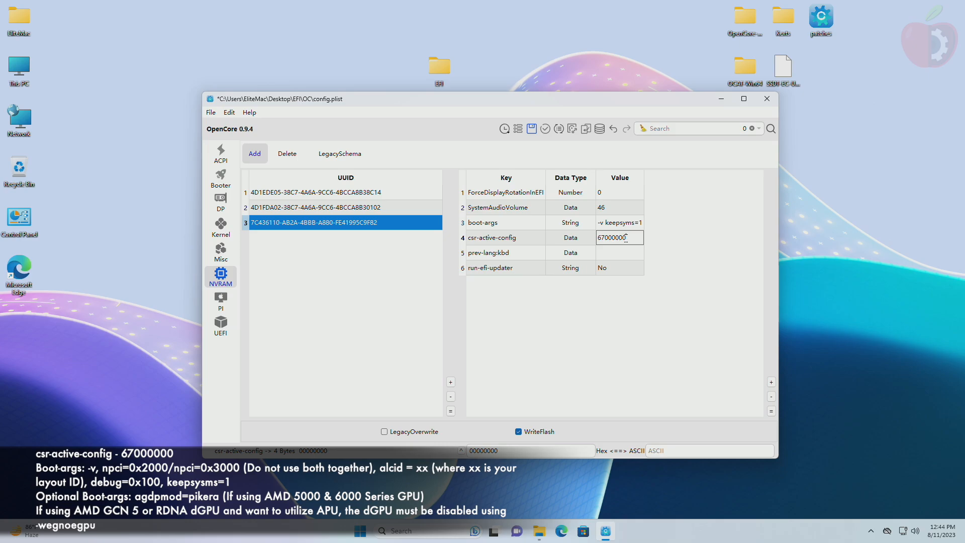
Step: Under the 7C436110 UUID, set boot-args to -v keepsyms=1 and csr-active-config to 67000000
{"action": "left_click", "coordinate": [220, 325]}
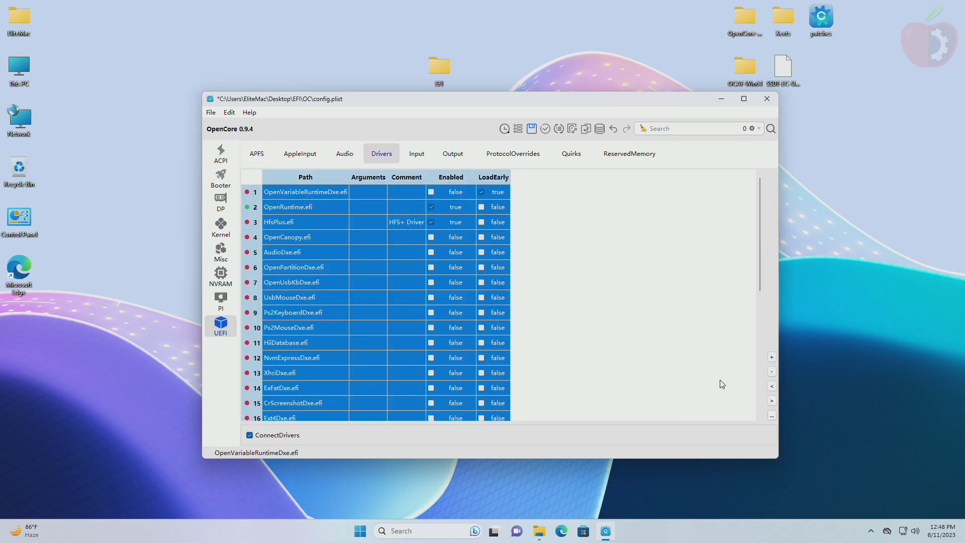
Step: Keep only OpenRuntime, OpenHfsPlus and ResetNvramEntry drivers, with Enabled and LoadEarly ticked
{"action": "left_click", "coordinate": [570, 153]}
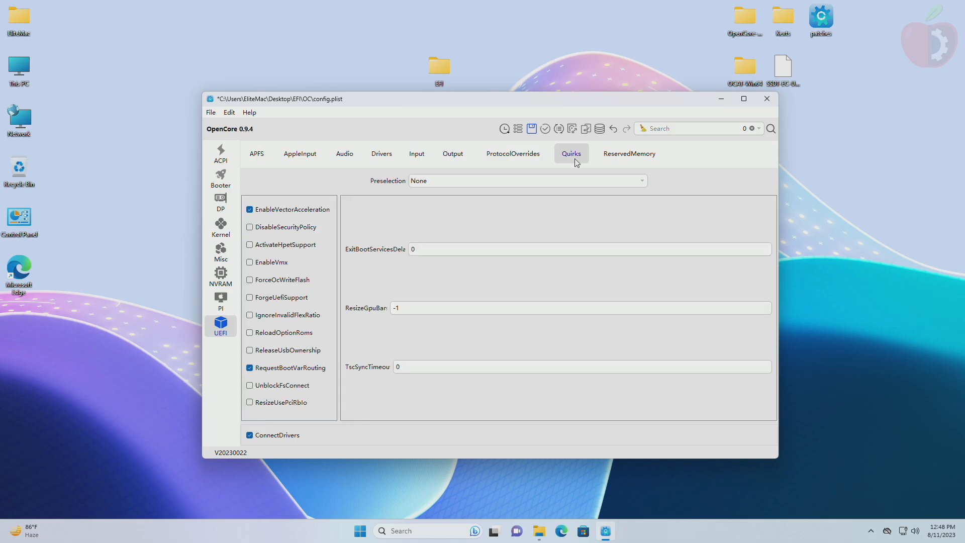
{"action": "left_click", "coordinate": [629, 154]}
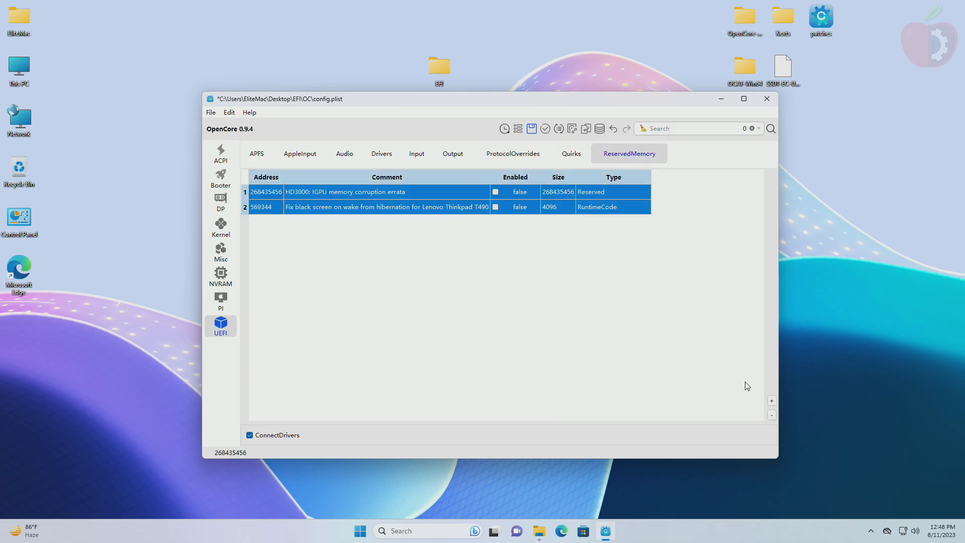
{"action": "left_click", "coordinate": [381, 154]}
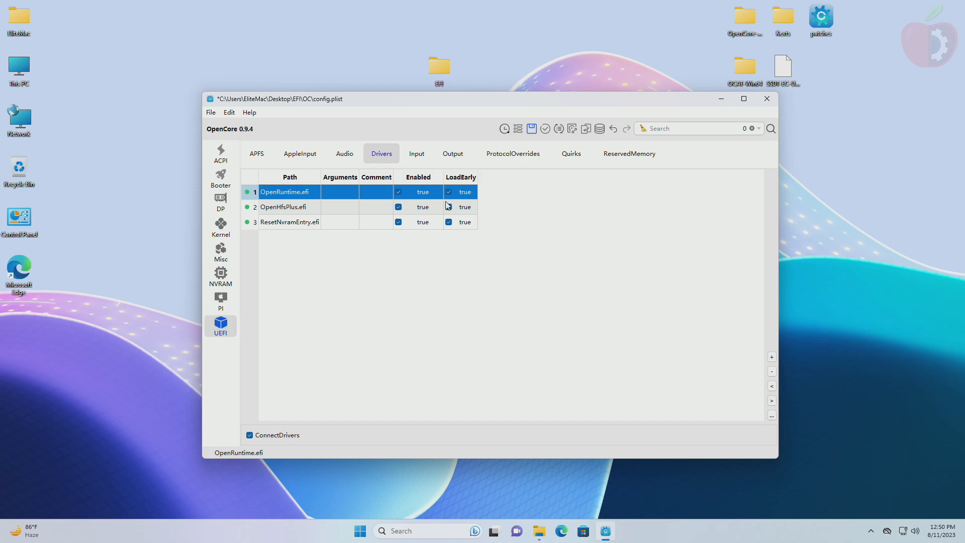